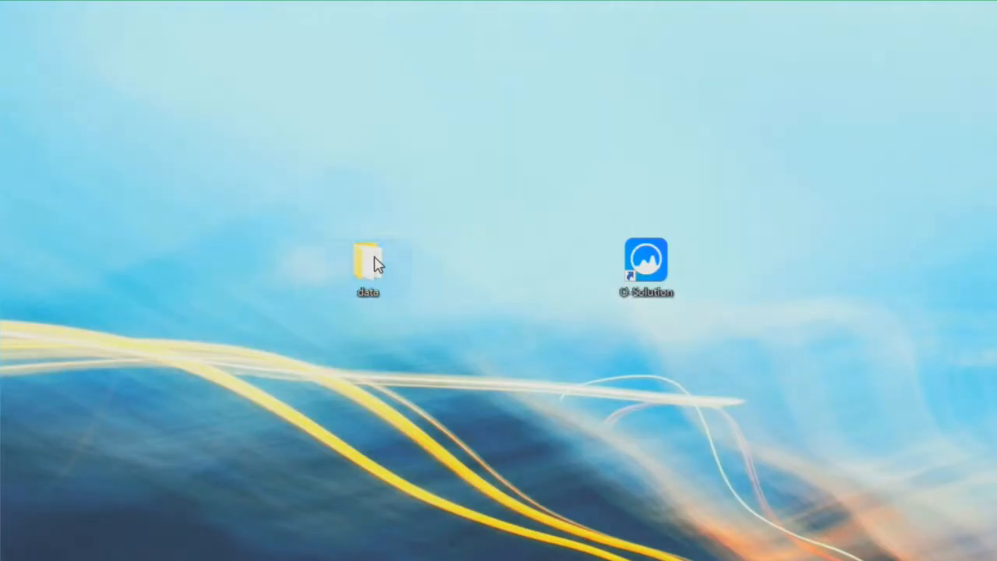
Open the desktop data folder showing the five recorded NG and OK ORFX motor files
double_click(368, 262)
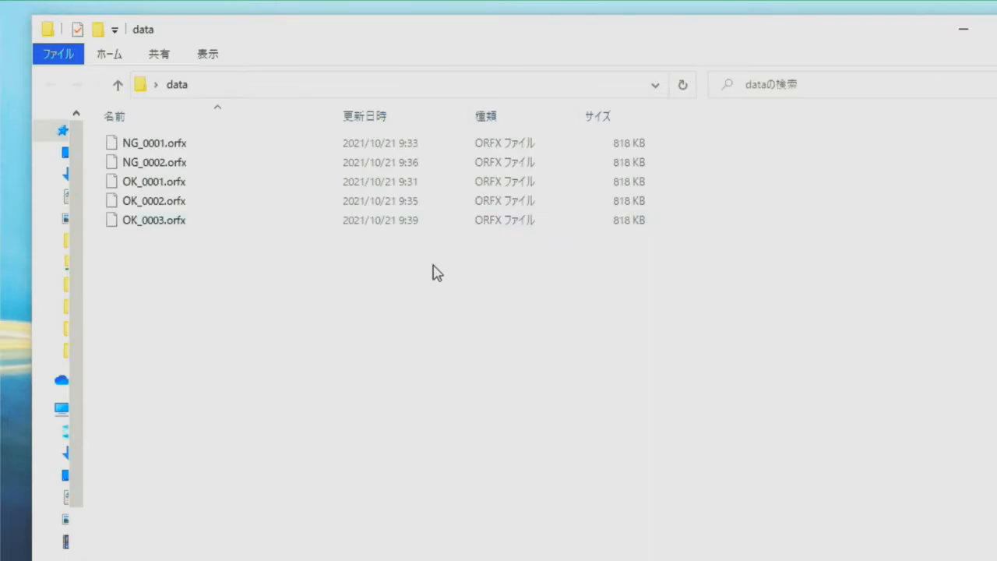